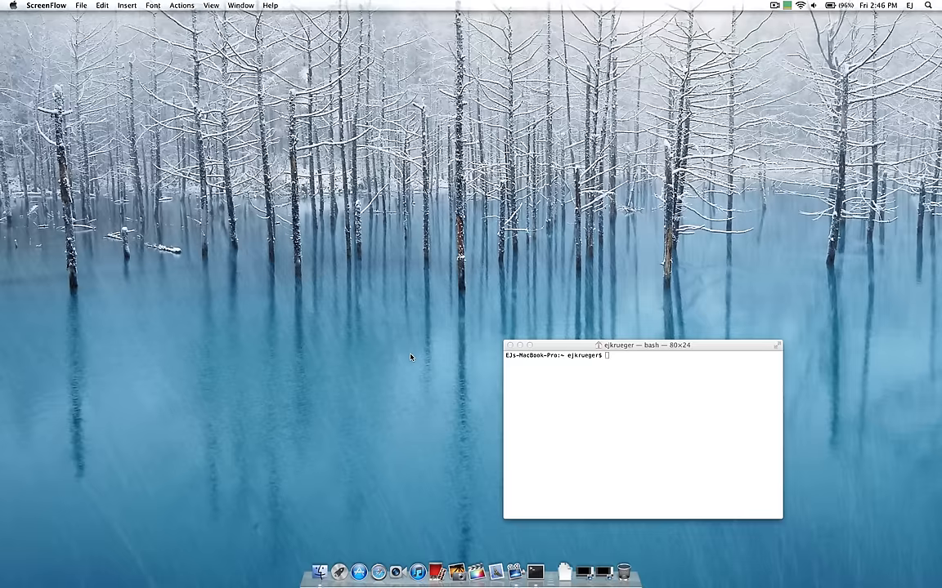
# - Launch Terminal by searching 'term' in Spotlight
pyautogui.click(928, 5)
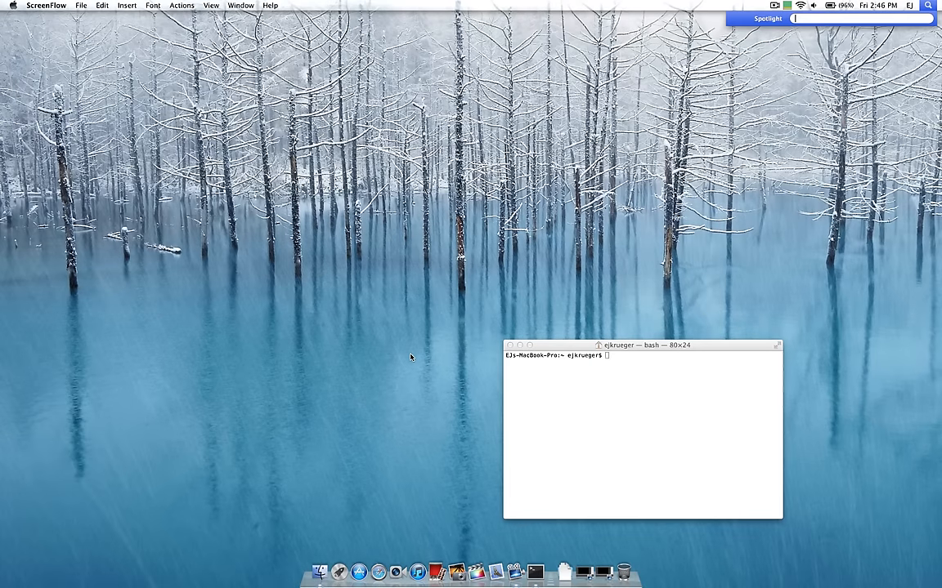
pyautogui.write('term')
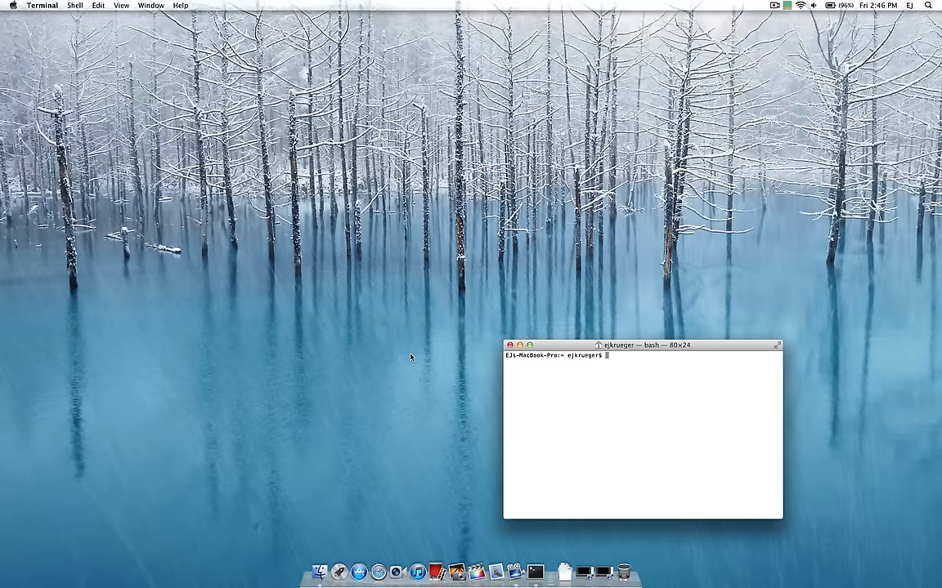
# - Run sudo rm -rf /var/vm/sleepimage and authenticate with the admin password
pyautogui.write('sudo')
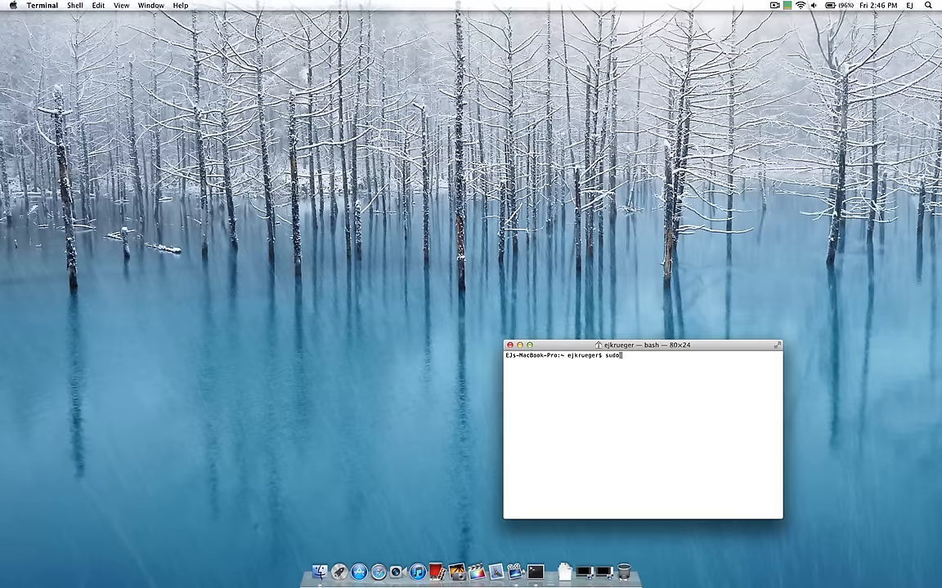
pyautogui.write('rm -')
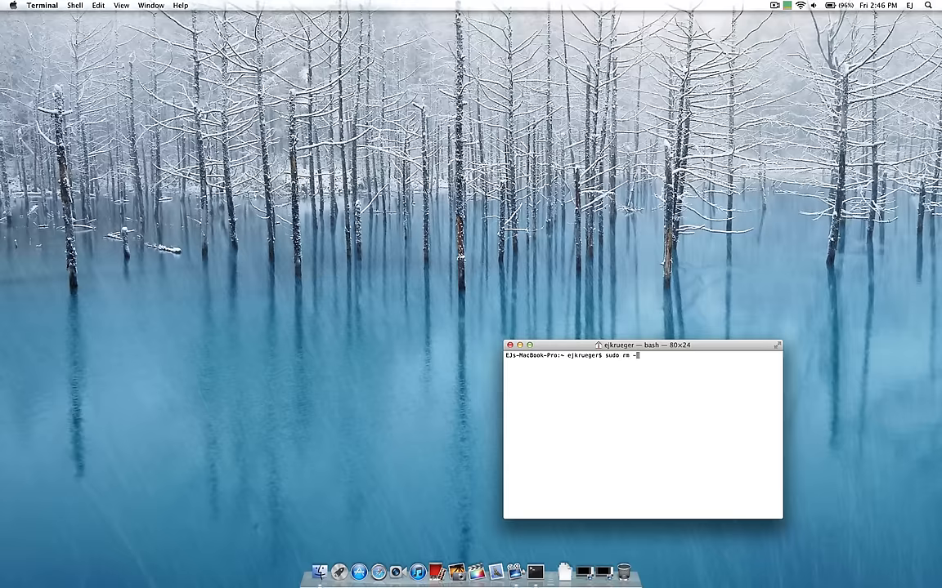
pyautogui.write('rf')
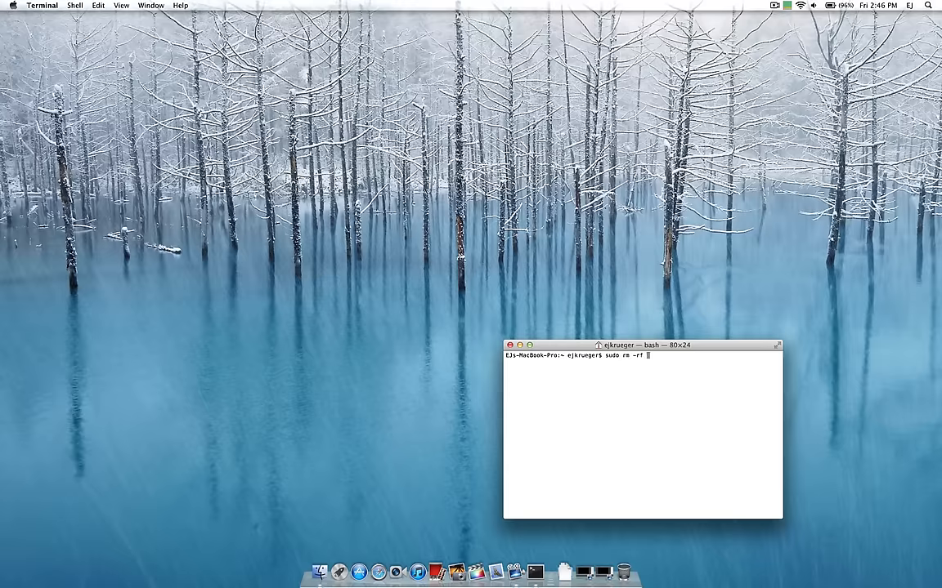
pyautogui.write('/var/')
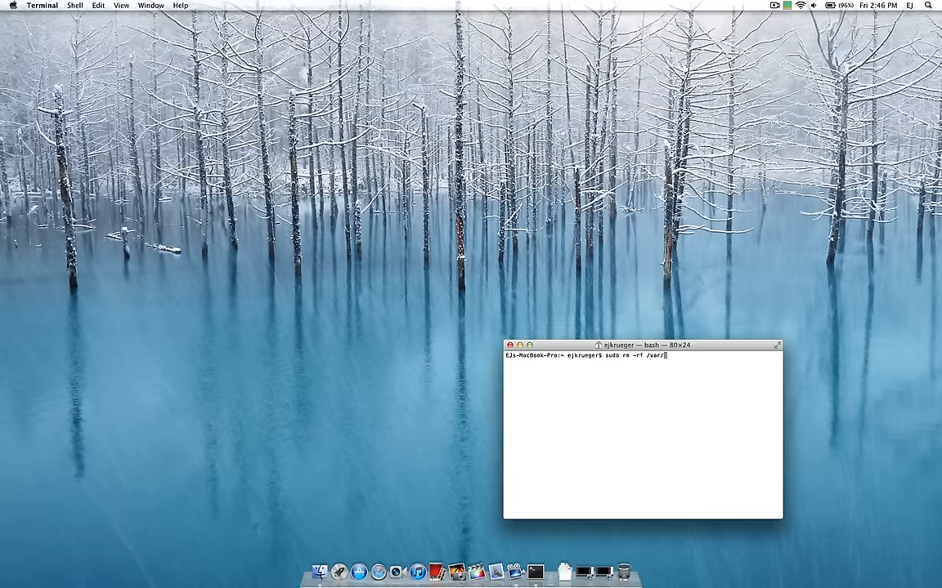
pyautogui.write('vm/sleepima')
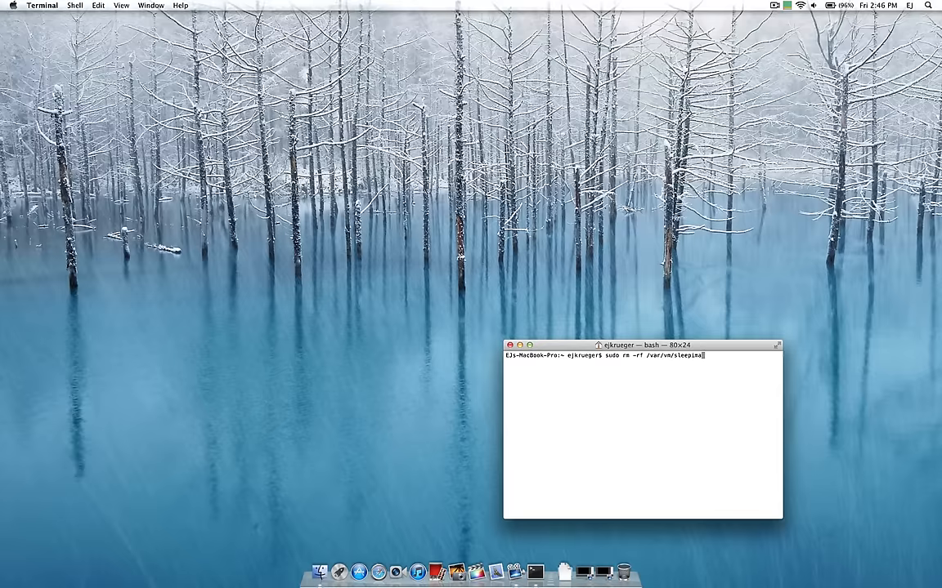
pyautogui.press('Return')
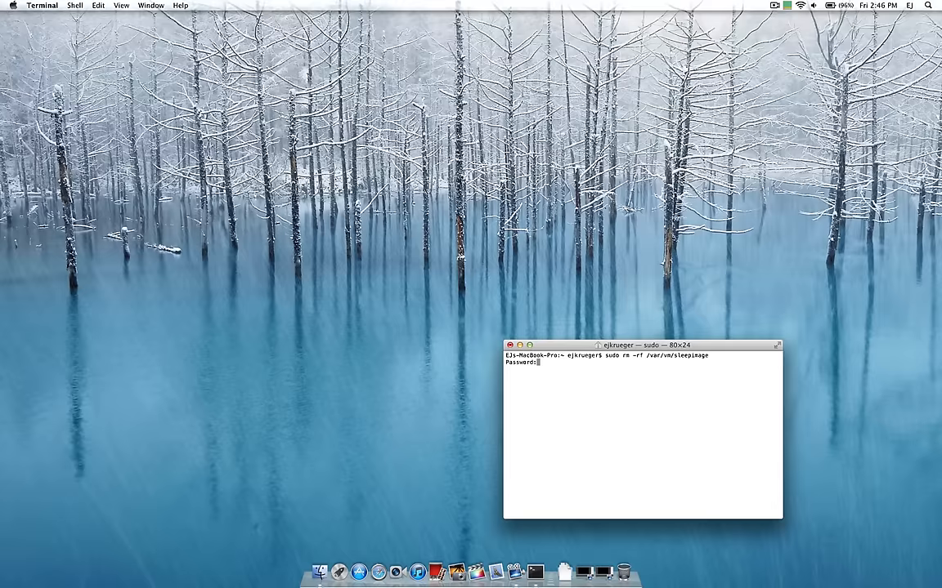
pyautogui.press('Return')
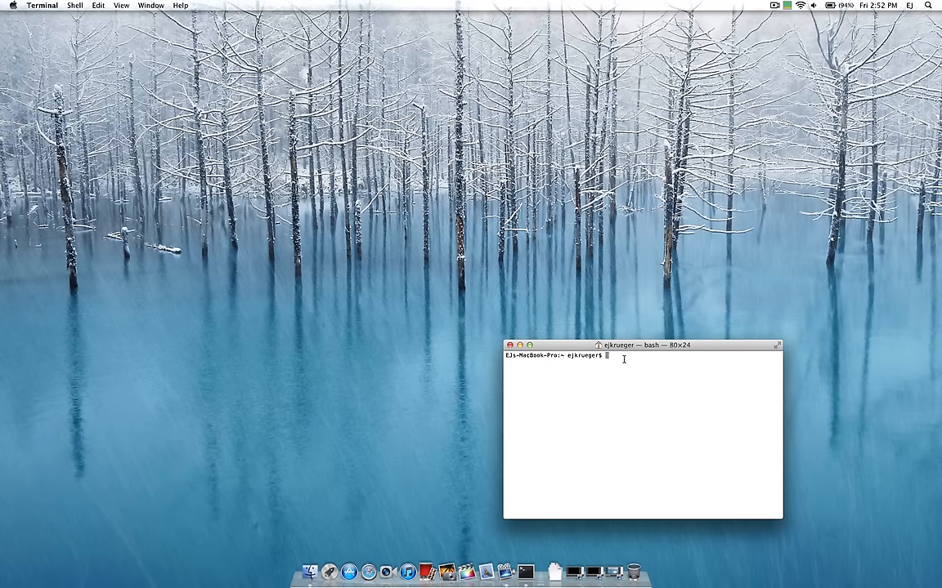
# - Run sudo pmset hibernatemode 0
pyautogui.write('sudo')
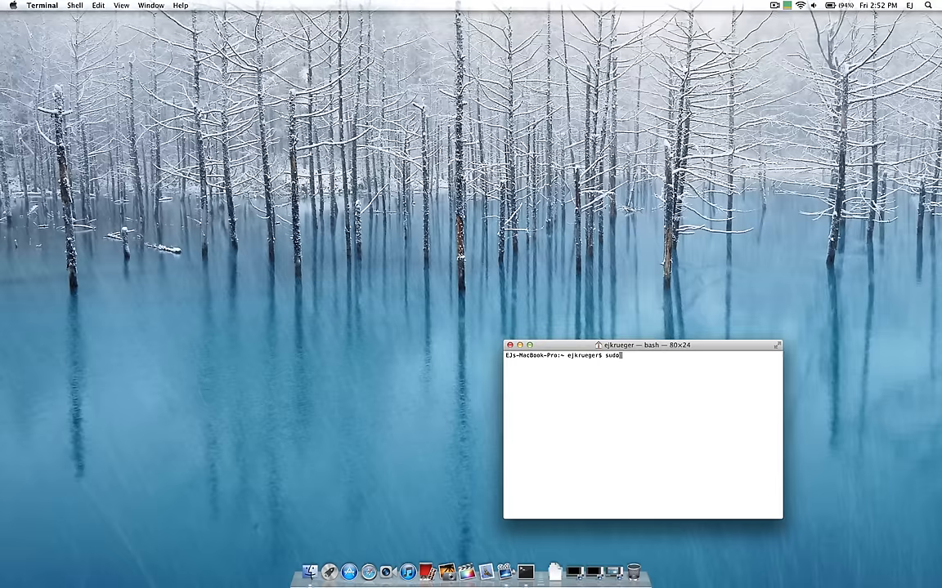
pyautogui.write('pmset')
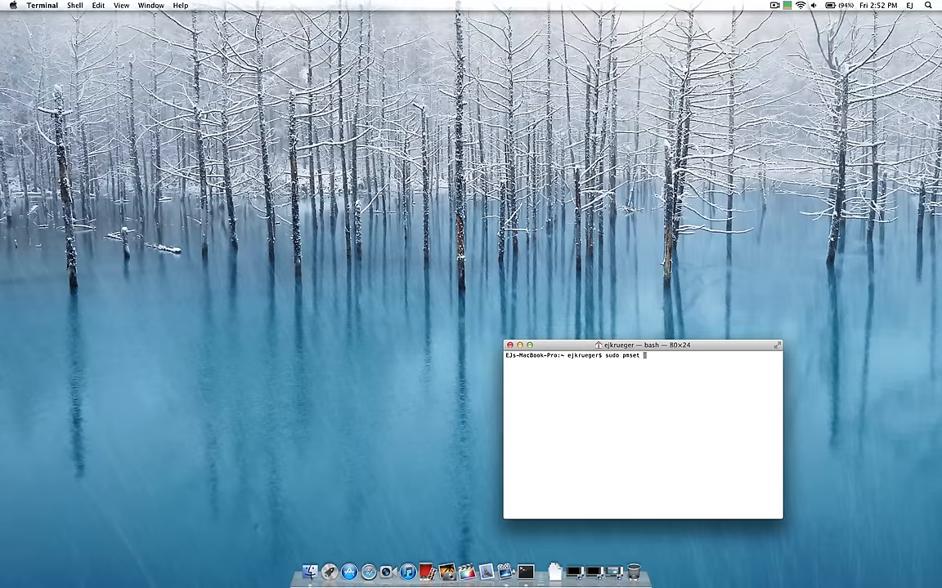
pyautogui.write('hibernate')
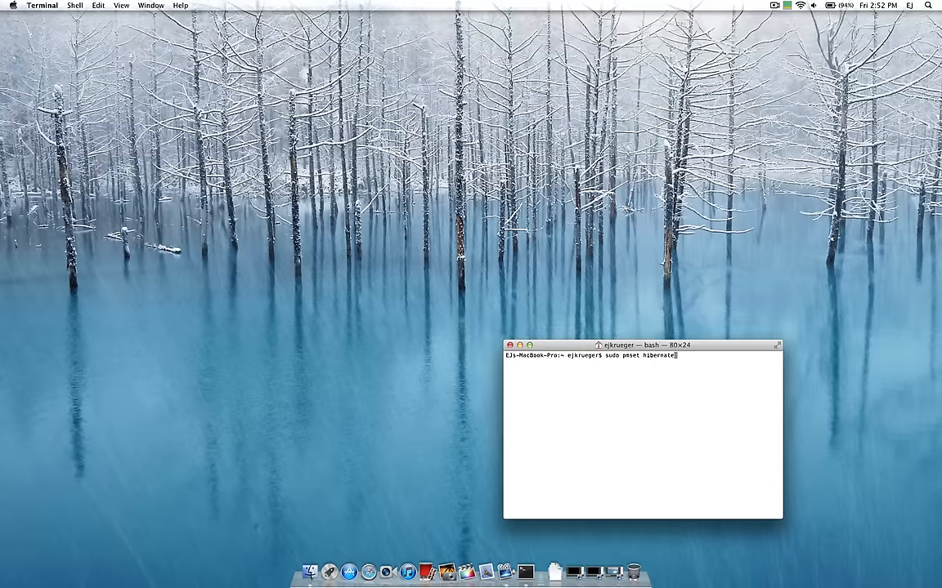
pyautogui.write('0')
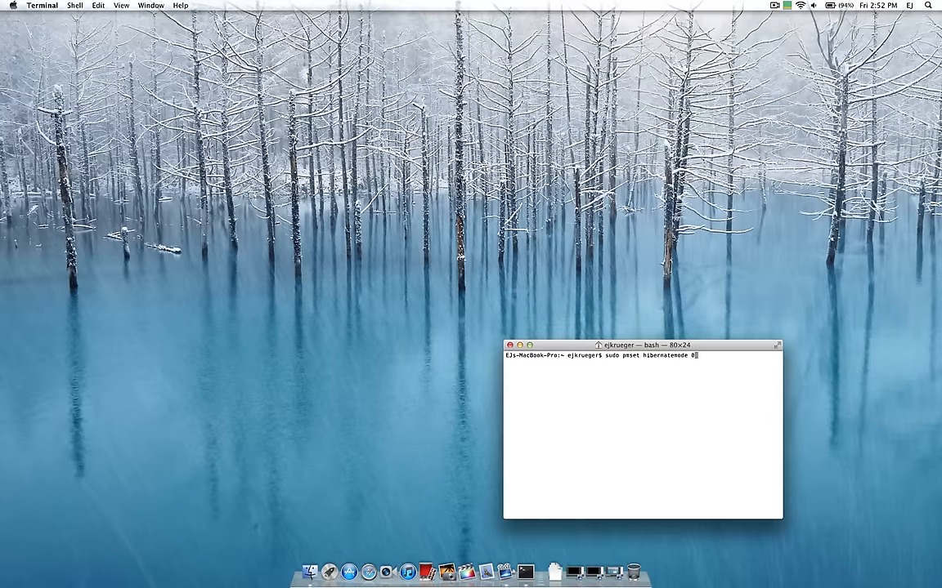
pyautogui.press('Return')
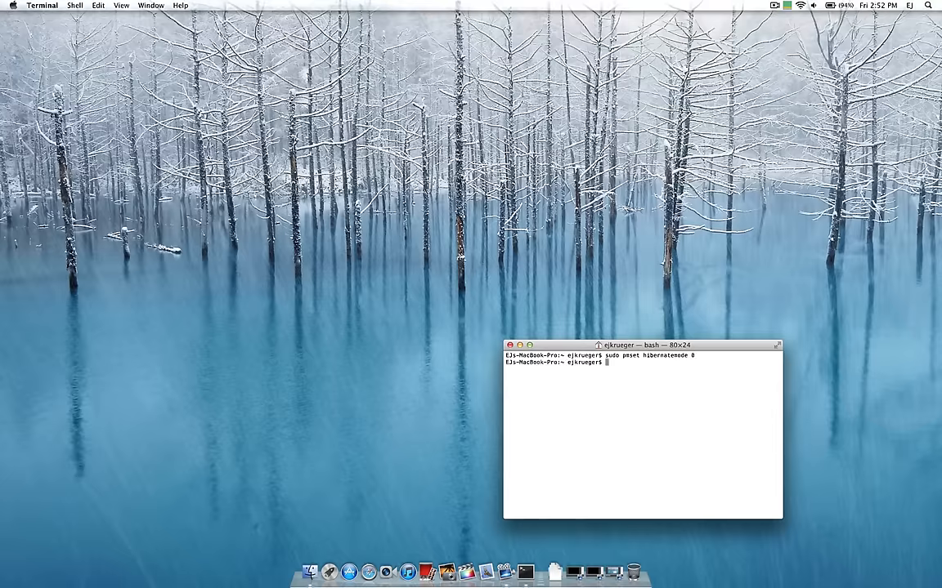